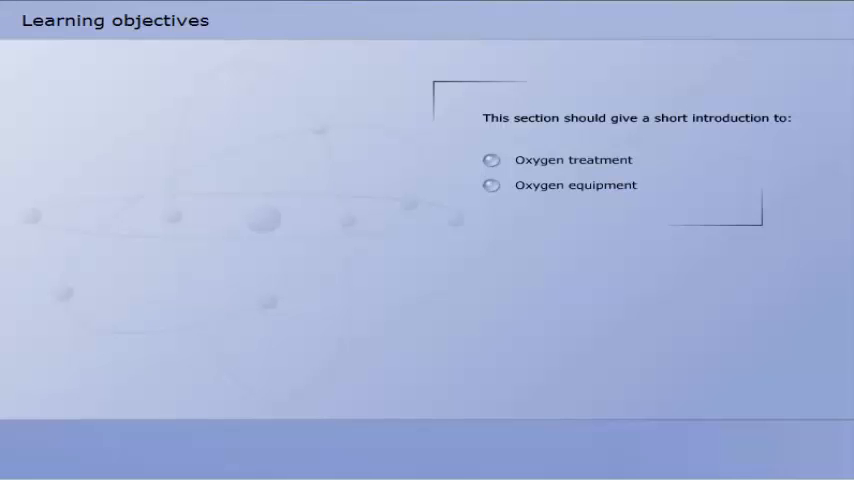
- Select the Oxygen treatment item on the Learning objectives page
left_click(573, 160)
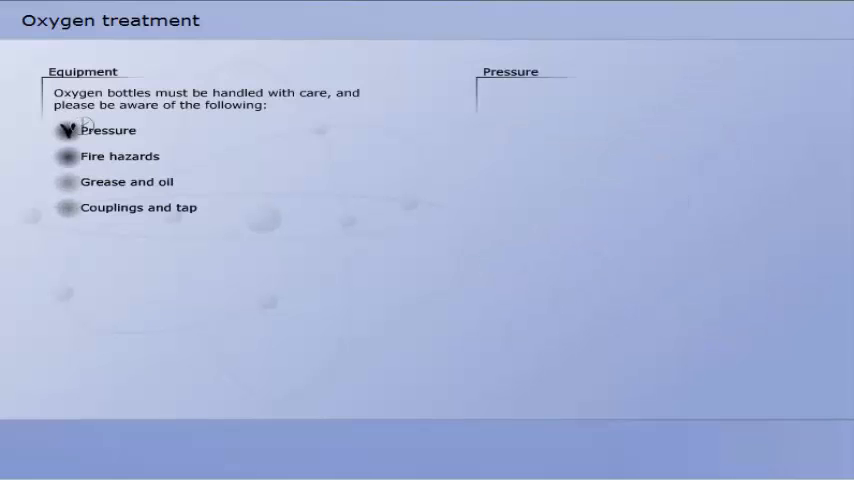
- Select Fire hazards in the Equipment safety list
left_click(110, 130)
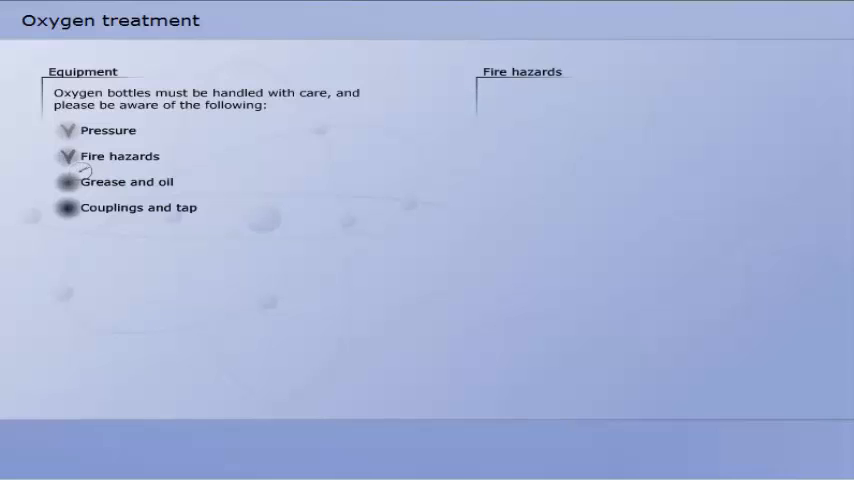
- Show the Fire hazards explanation warning against open flames and smoking near oxygen
left_click(119, 156)
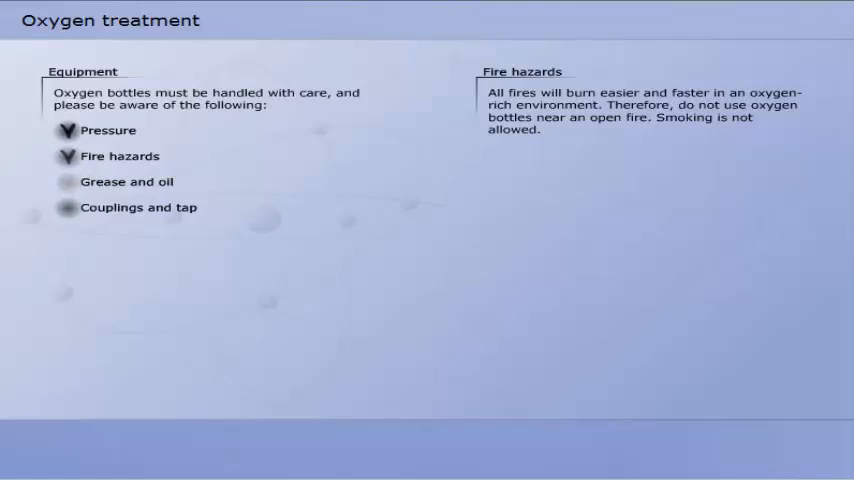
- Select the Grease and oil safety item to show the equipment bag picture
left_click(67, 181)
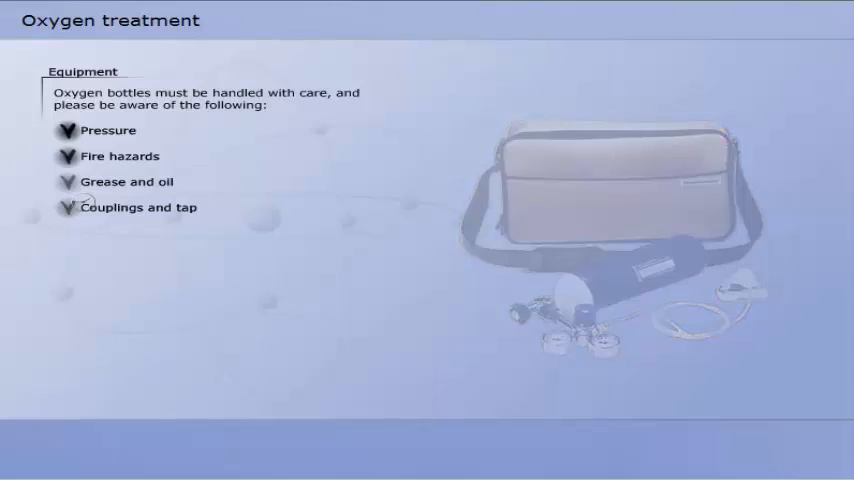
- Select Couplings and tap and show its hand-tightening and washer-check explanation
left_click(139, 207)
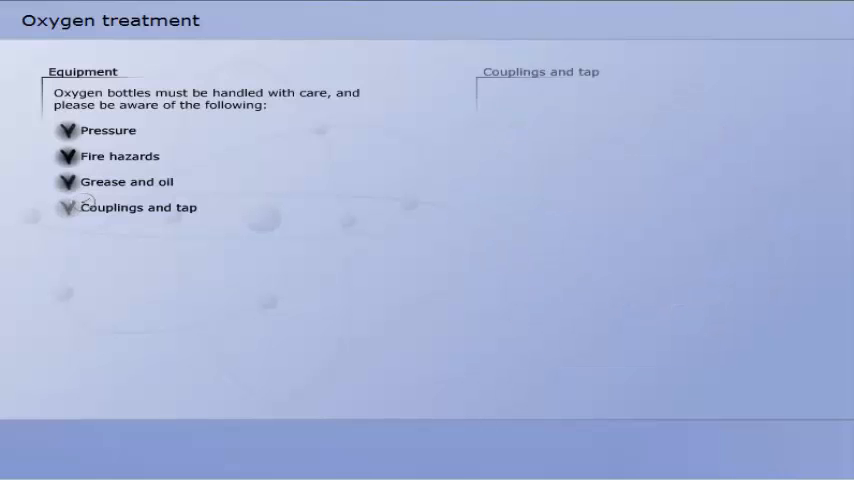
left_click(139, 207)
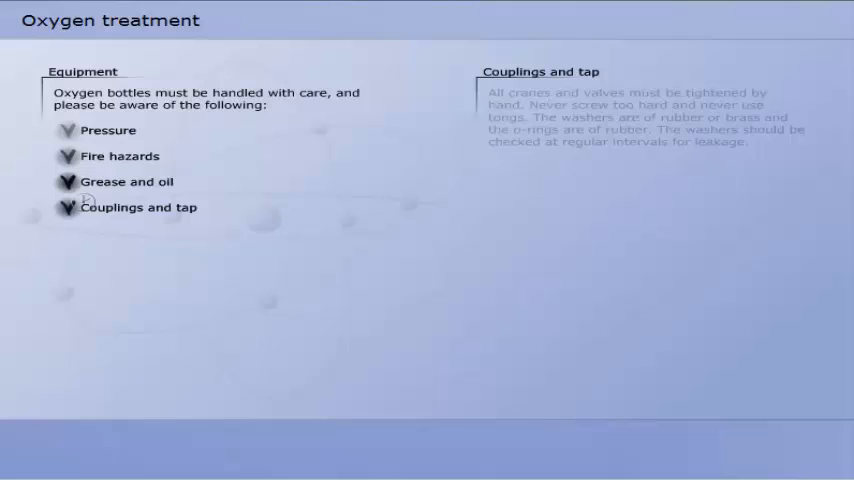